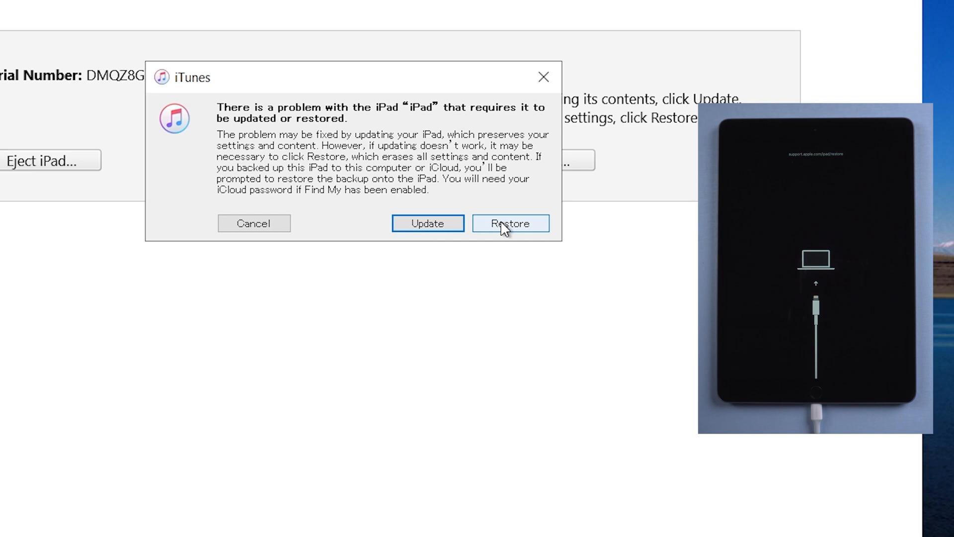
Choose Restore for the iPad and confirm Restore and Update
click(510, 223)
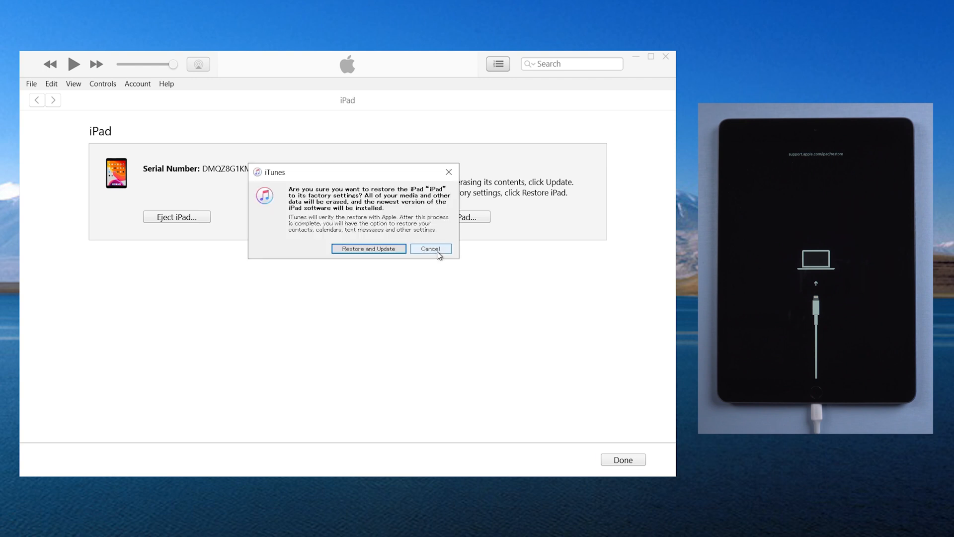
click(431, 248)
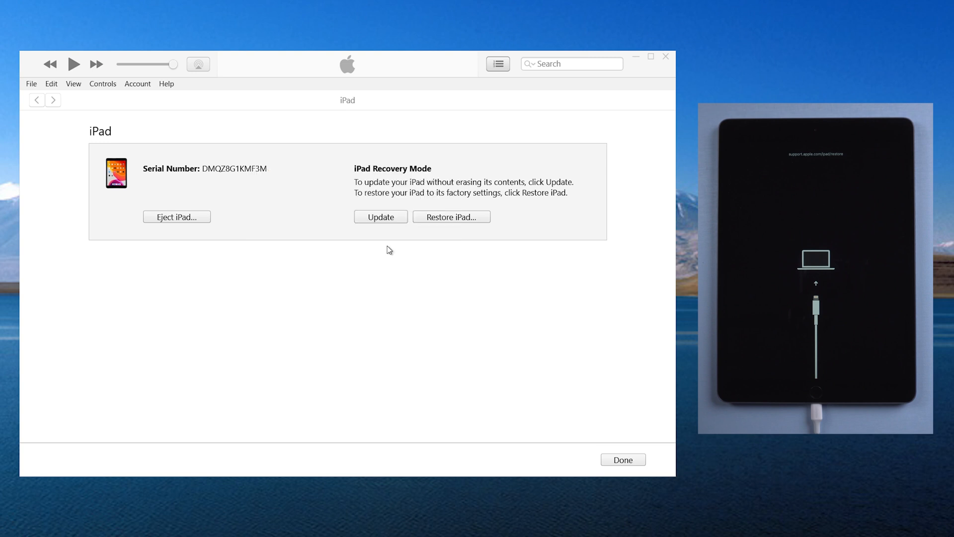
click(381, 216)
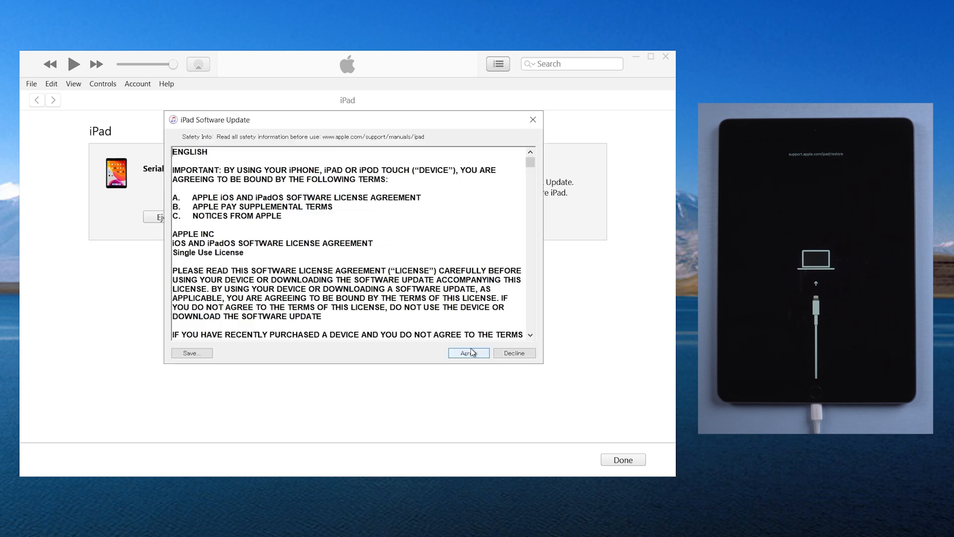
Agree to the iPad Software Update licence so the software downloads
click(468, 353)
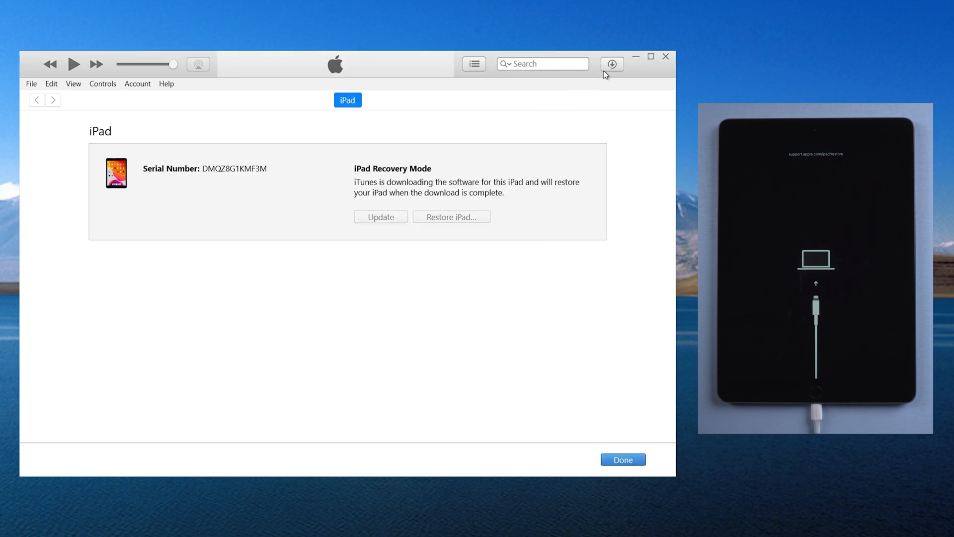
click(612, 64)
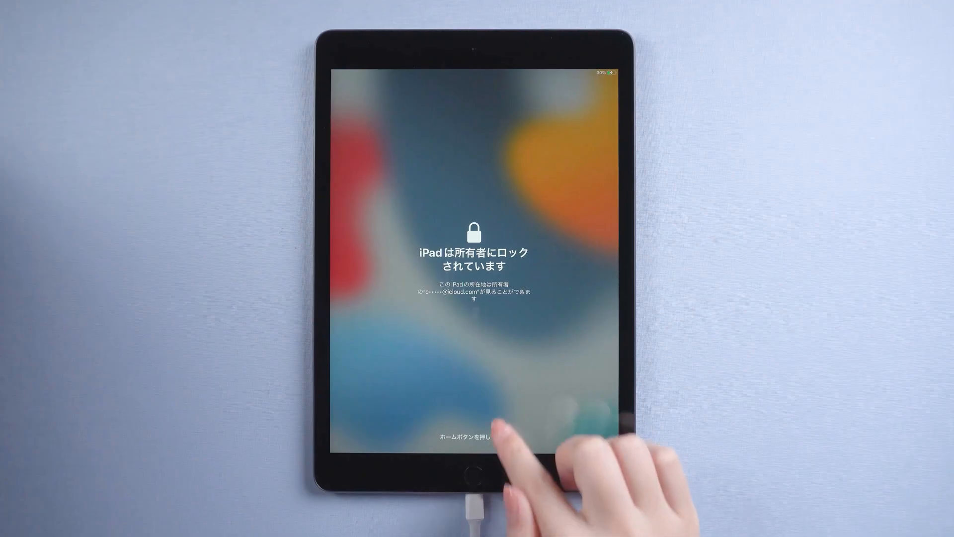
Move past the iPad's owner-lock screen after the restore finishes
click(473, 472)
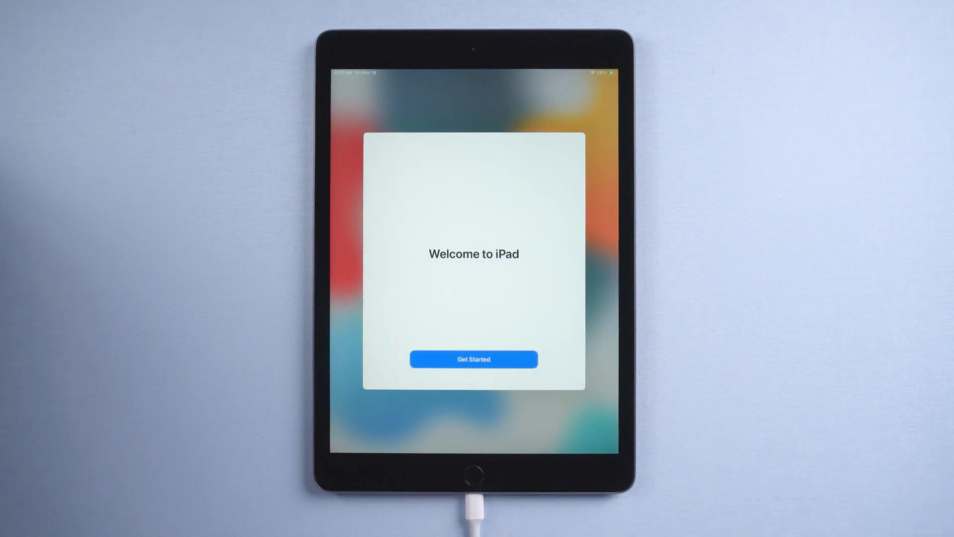
click(474, 358)
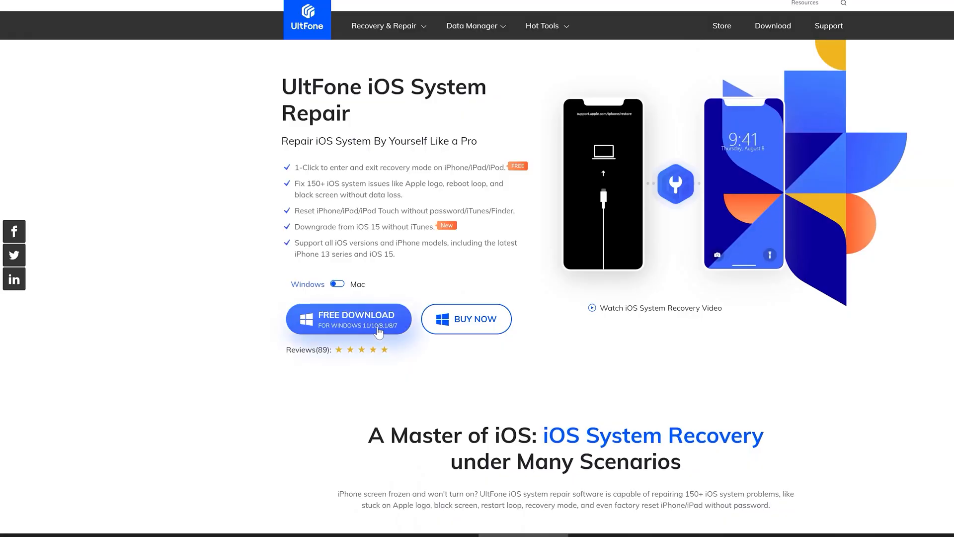
Start the Windows FREE DOWNLOAD of UltFone iOS System Repair
click(356, 319)
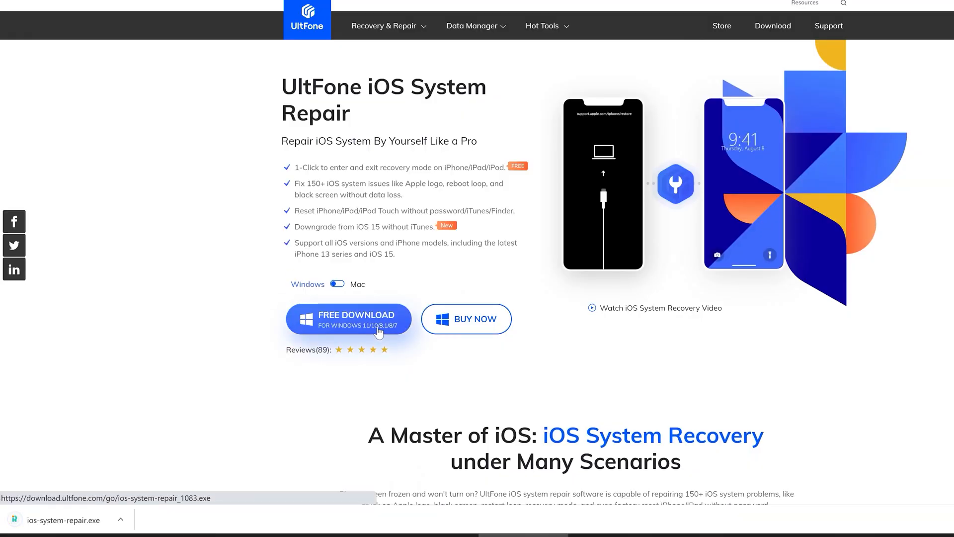